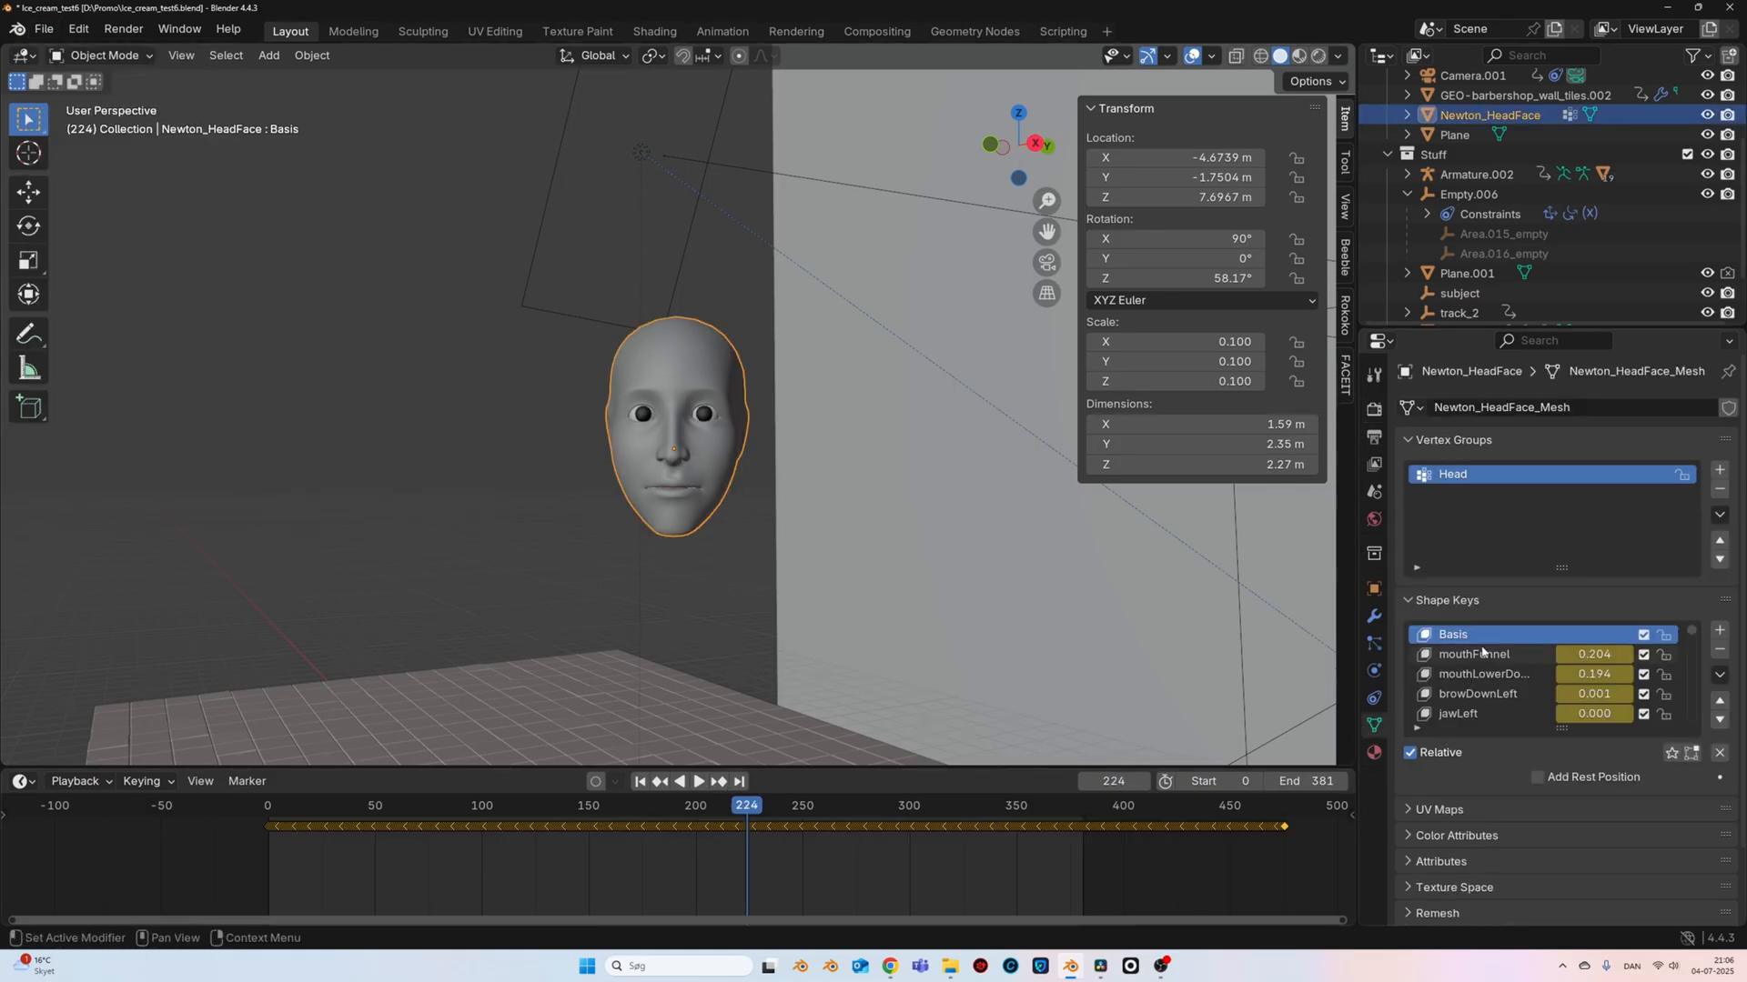
- Start timeline playback so the Newton_HeadFace mesh's keyframed expressions animate
scroll(down, 3)
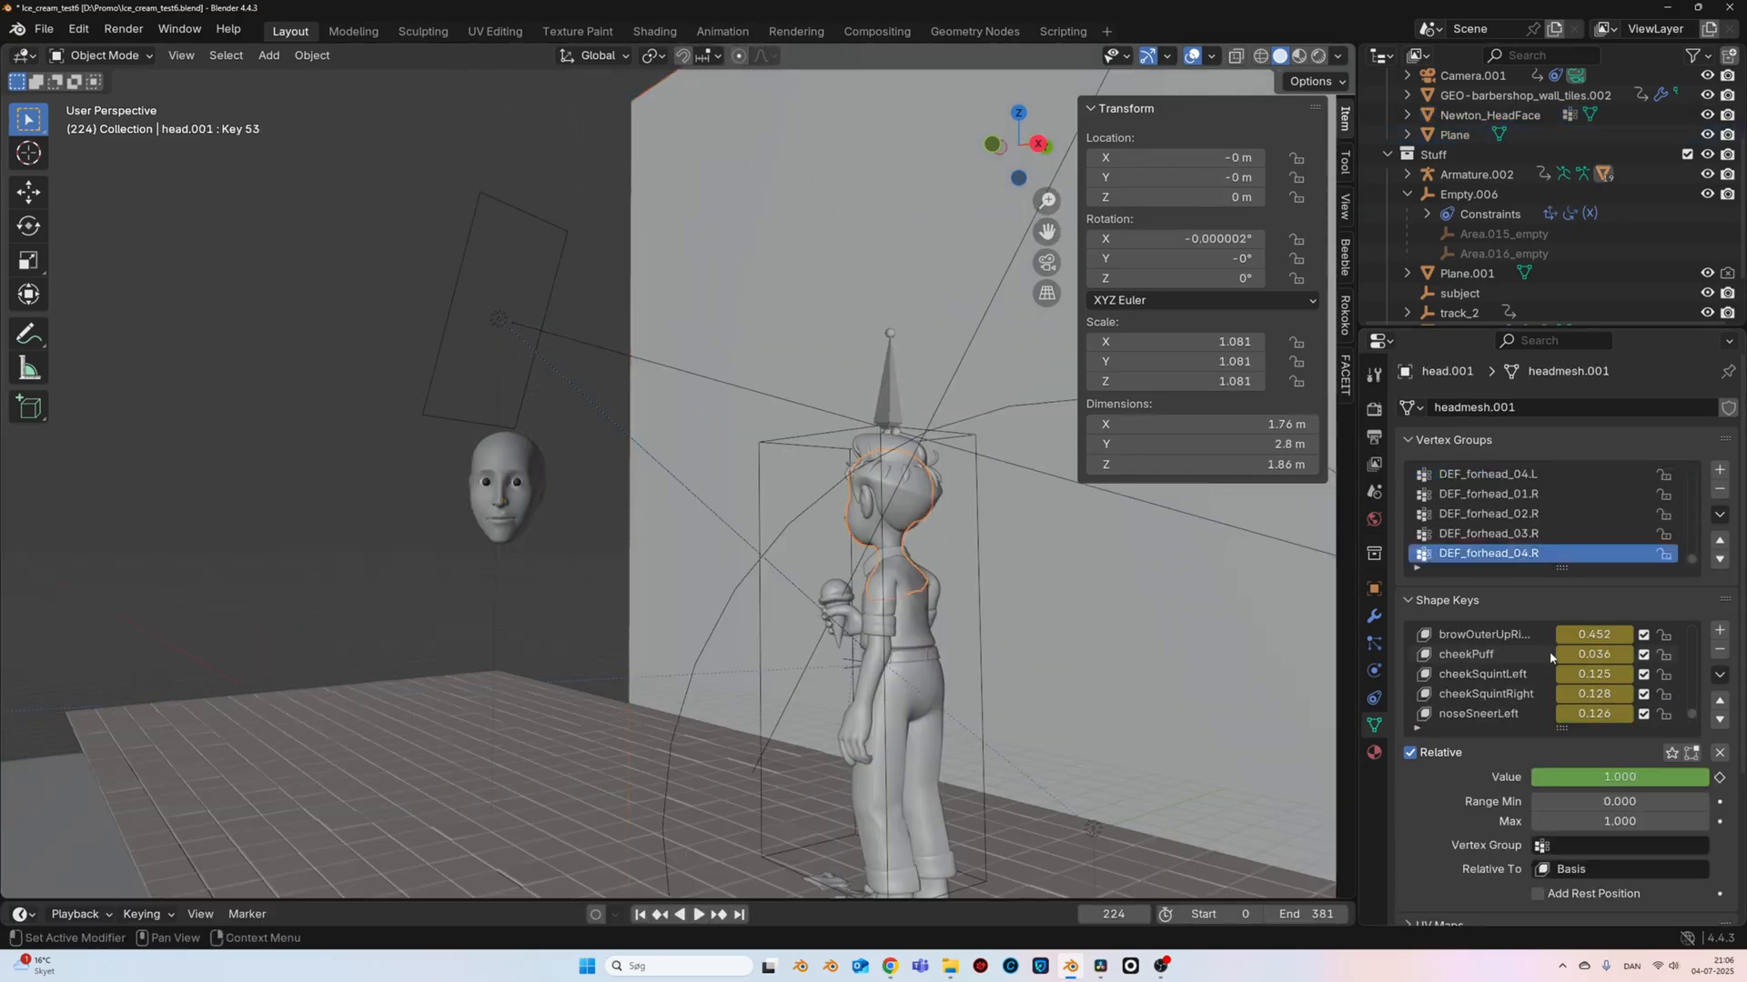
scroll(down, 3)
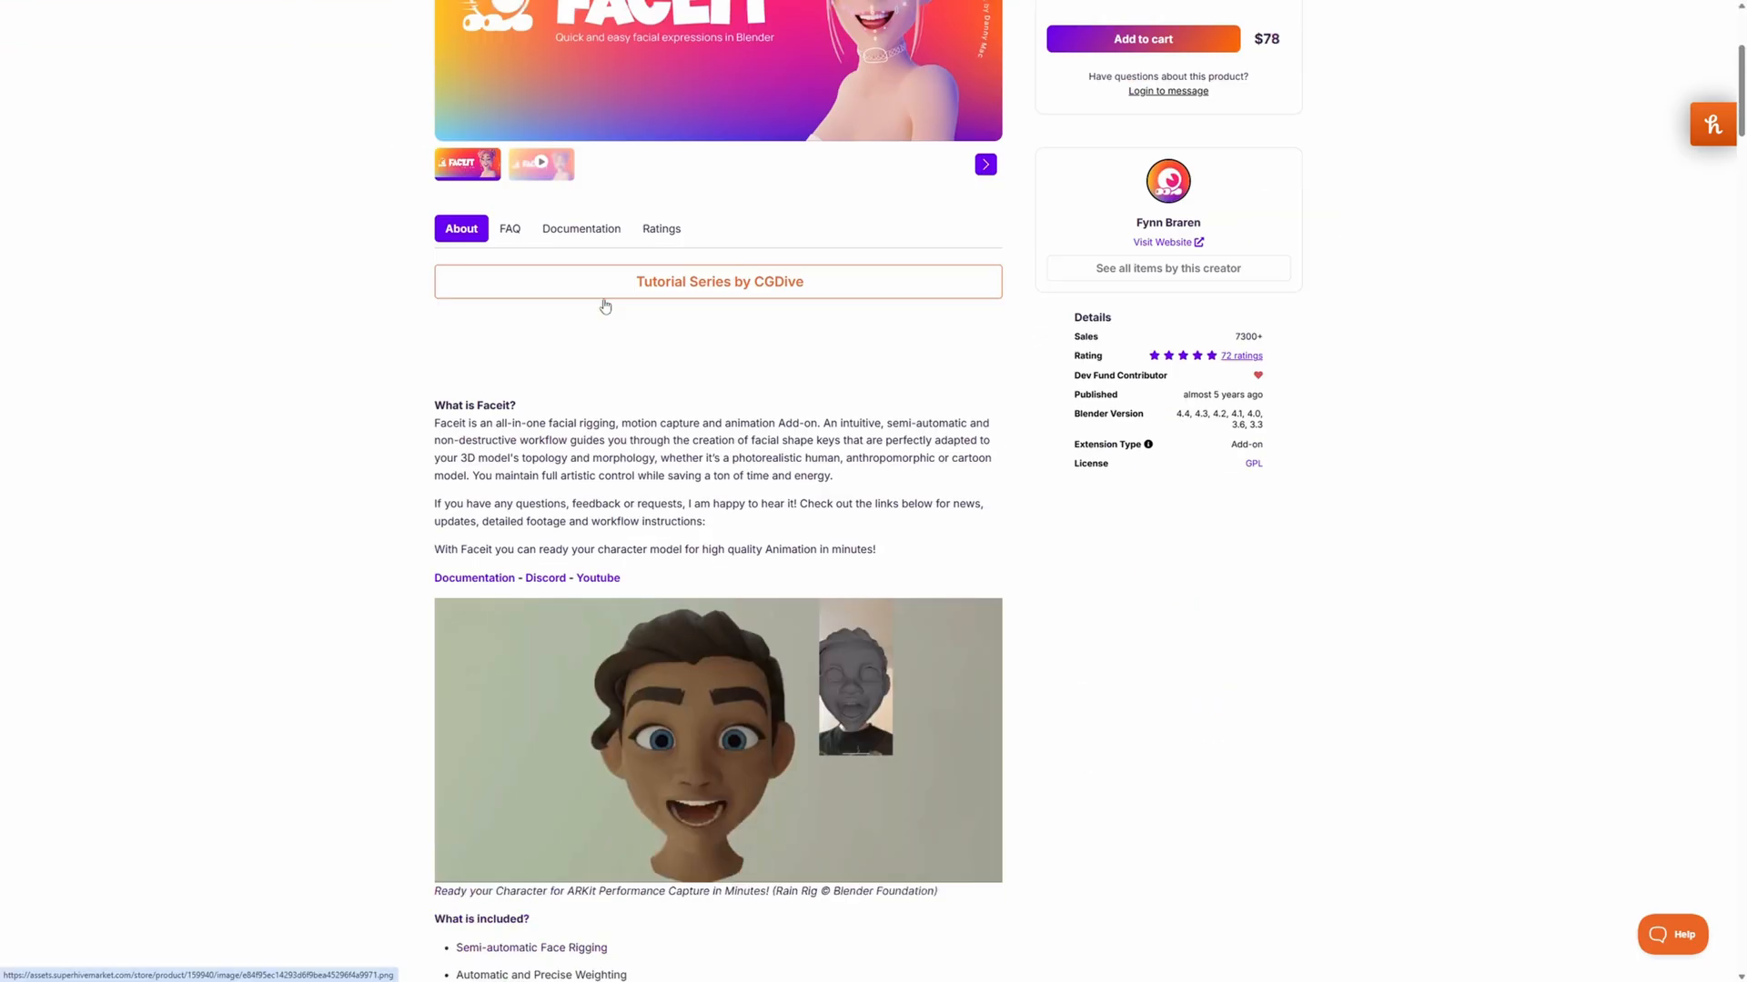
scroll(down, 3)
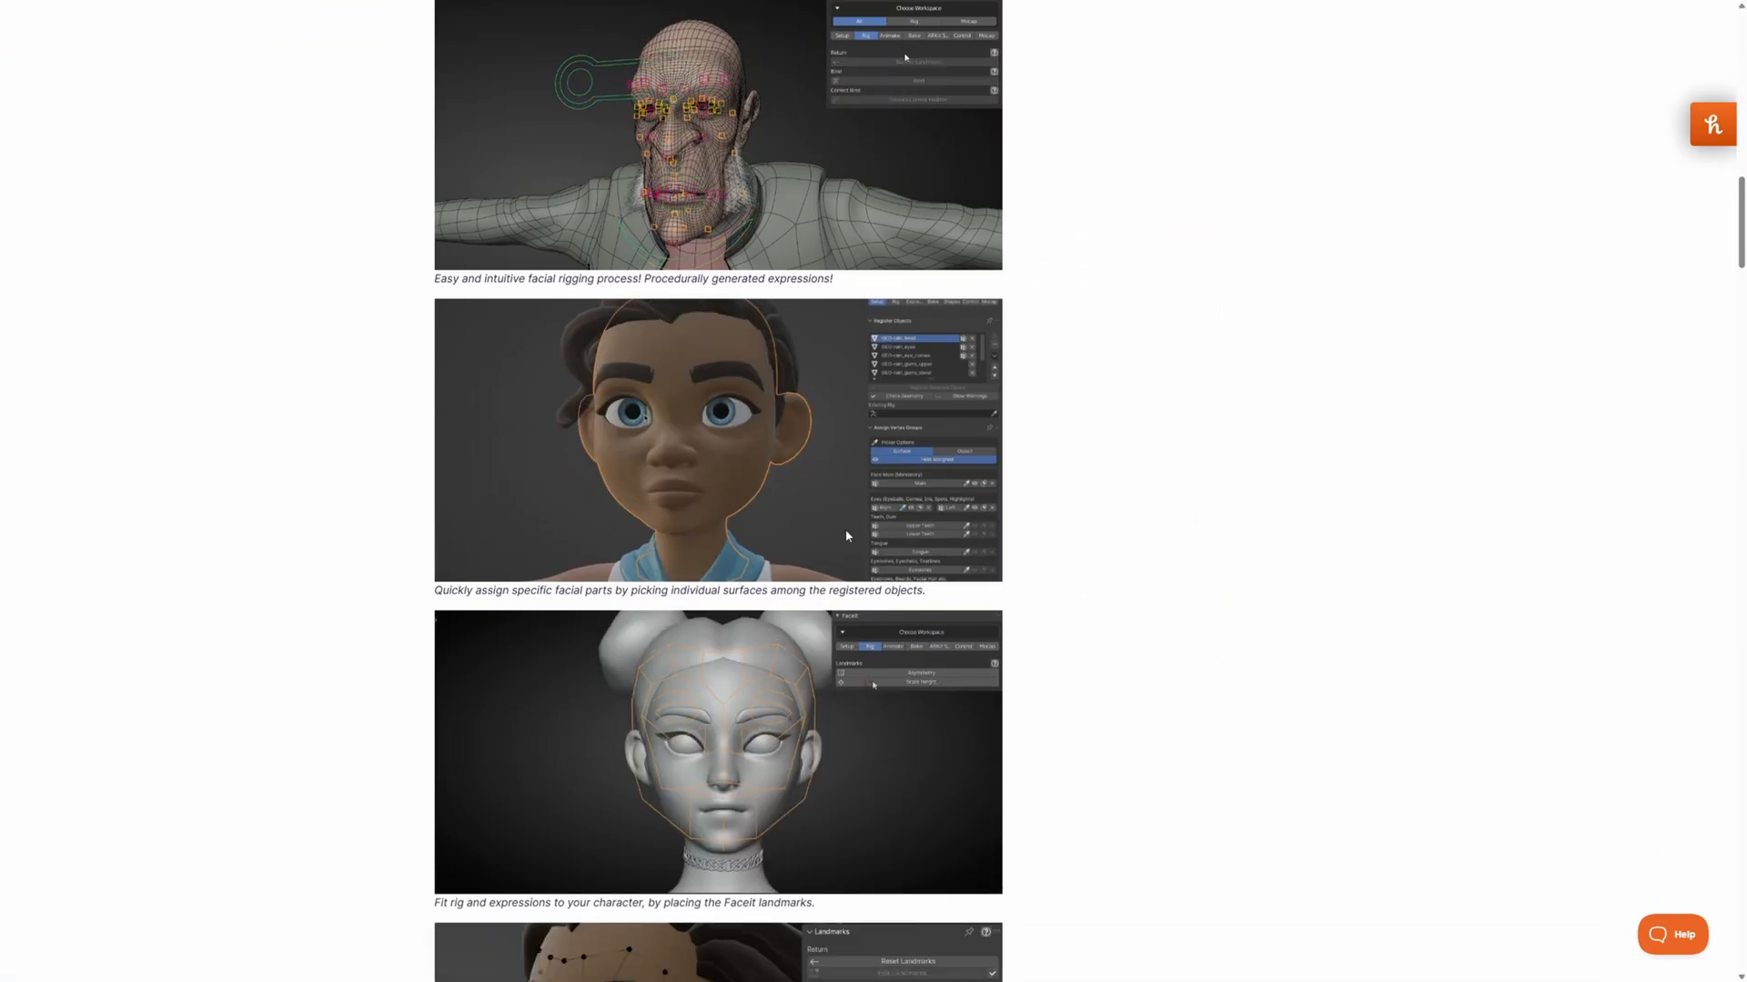
scroll(down, 3)
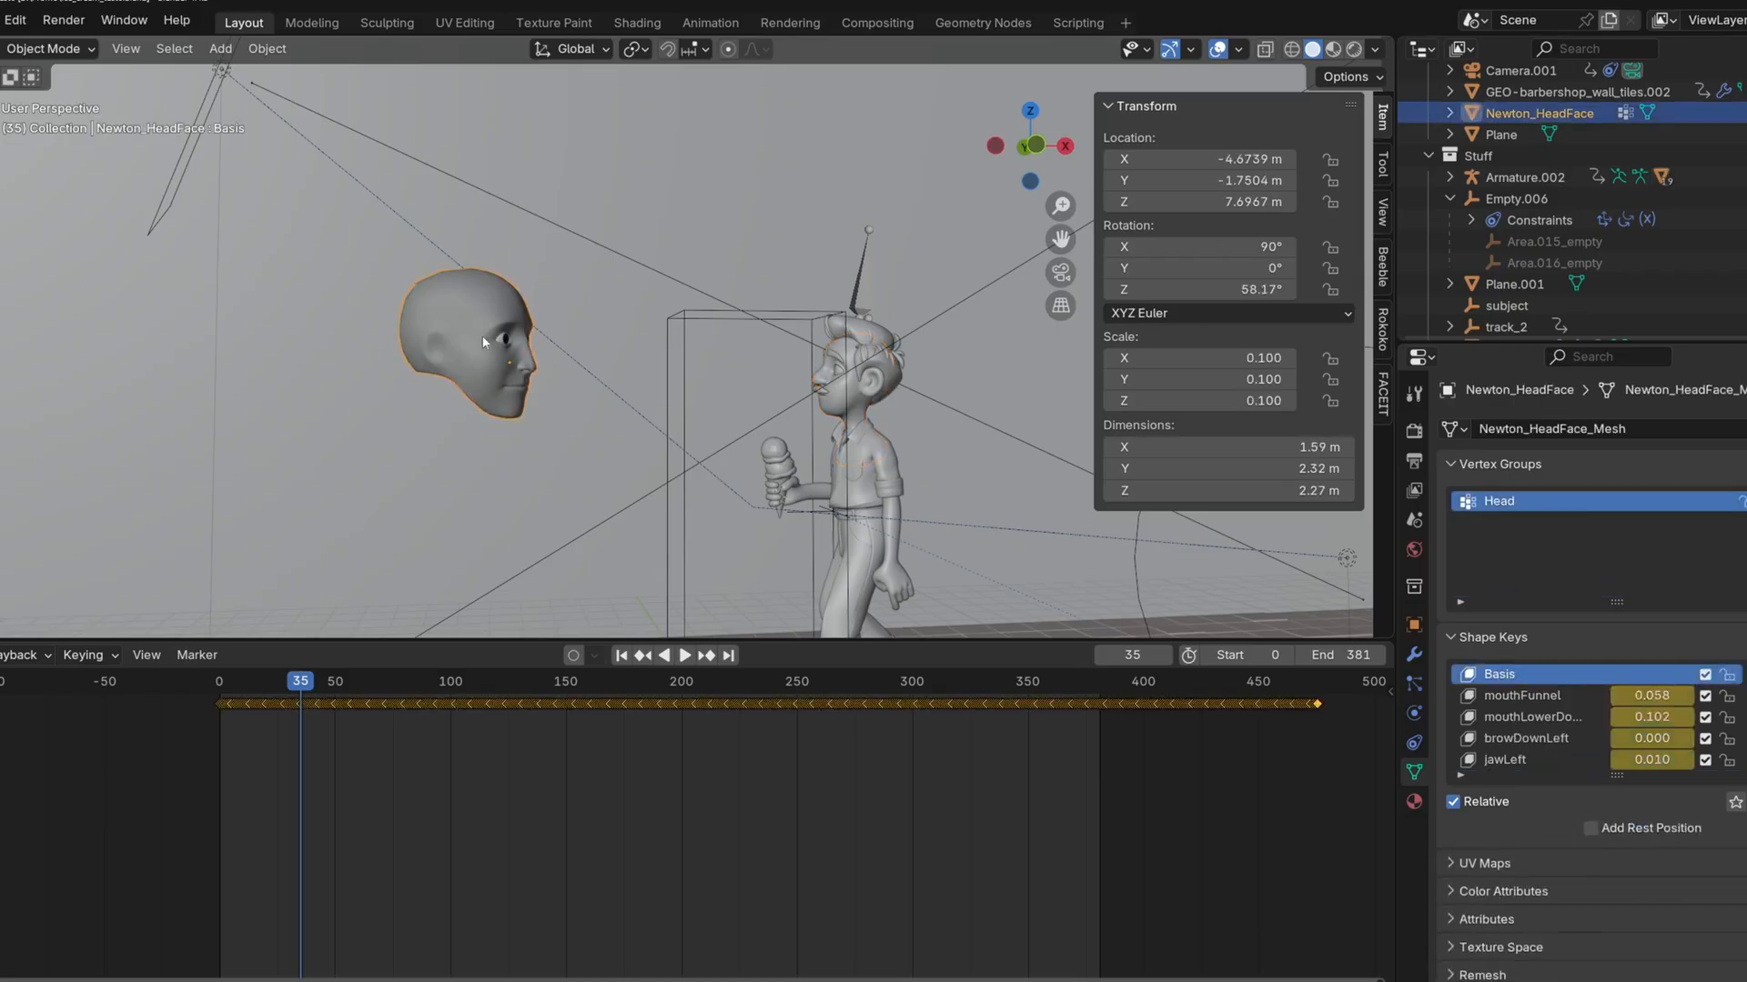
mouse_move(554, 313)
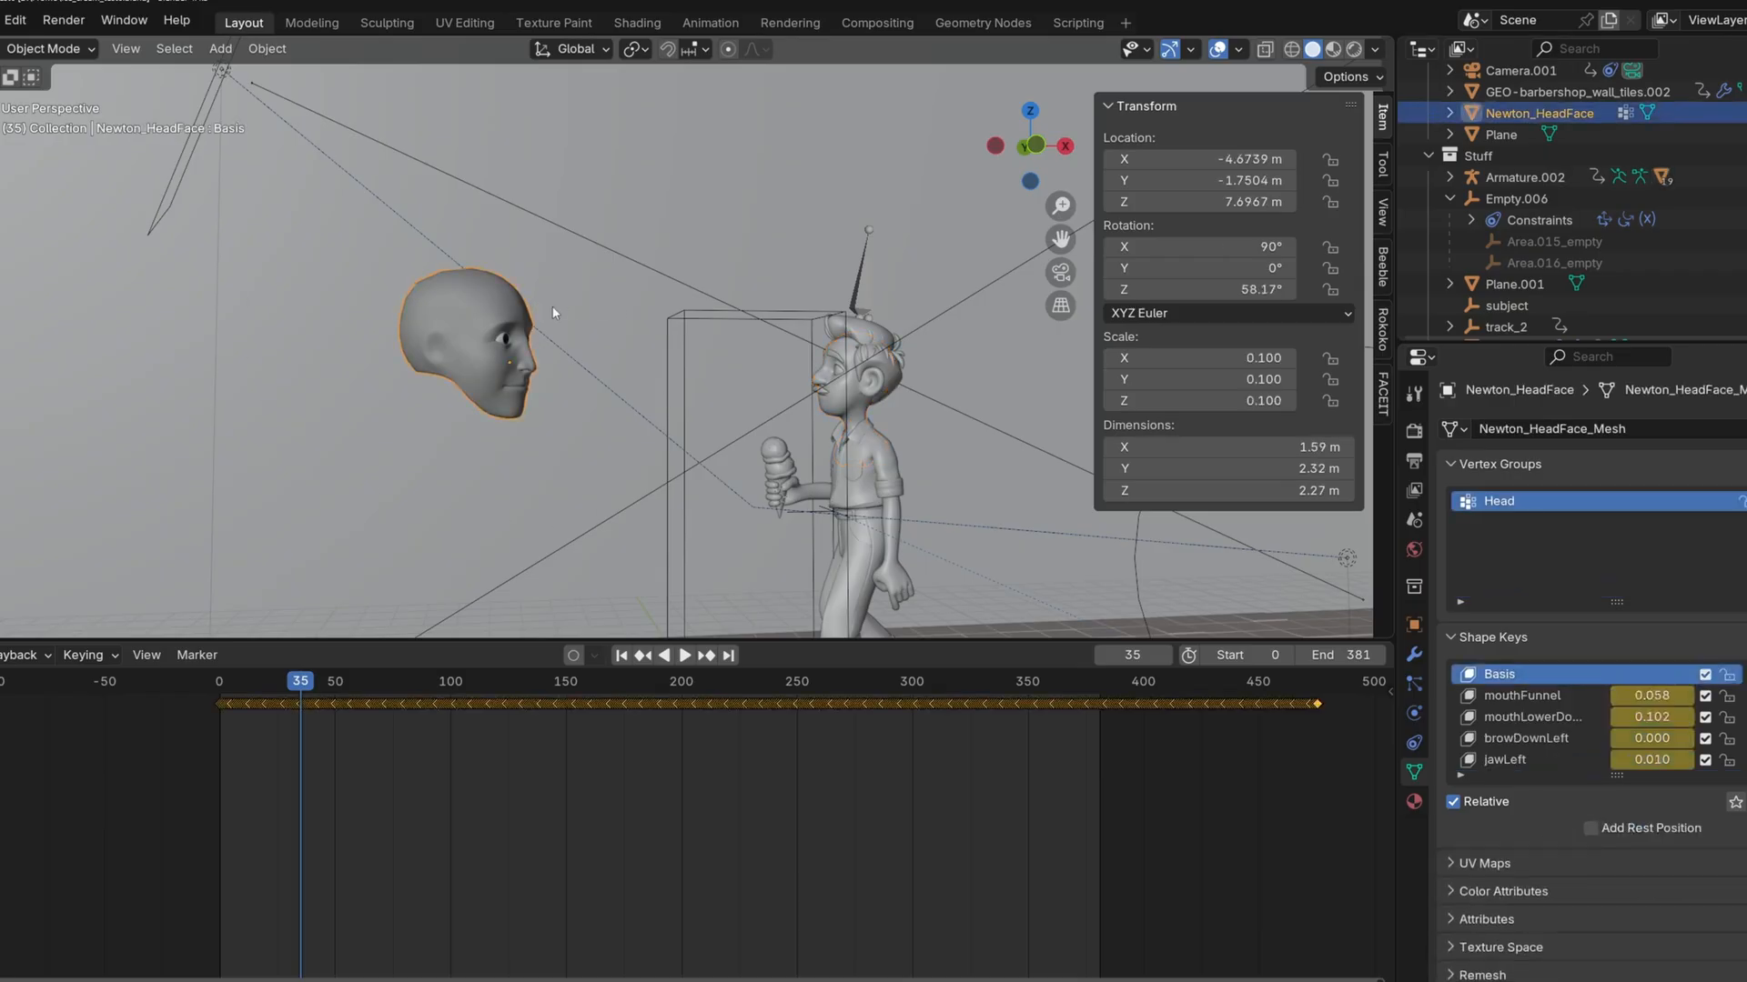
click(683, 655)
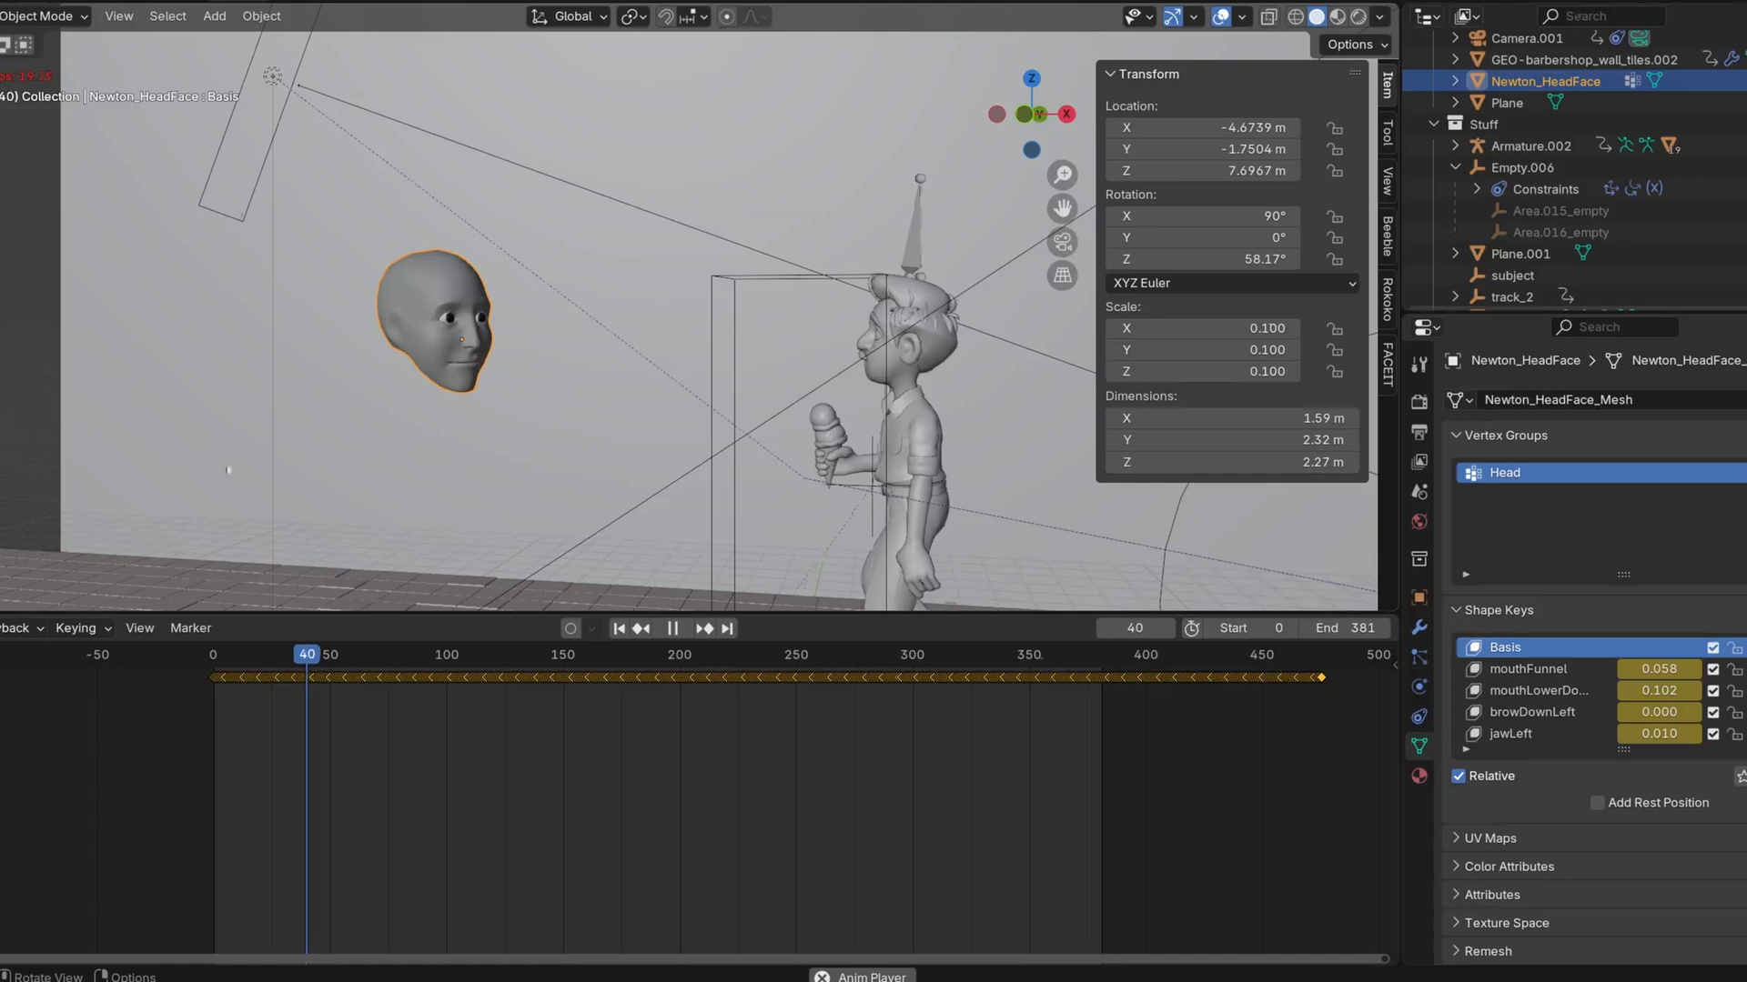
click(683, 628)
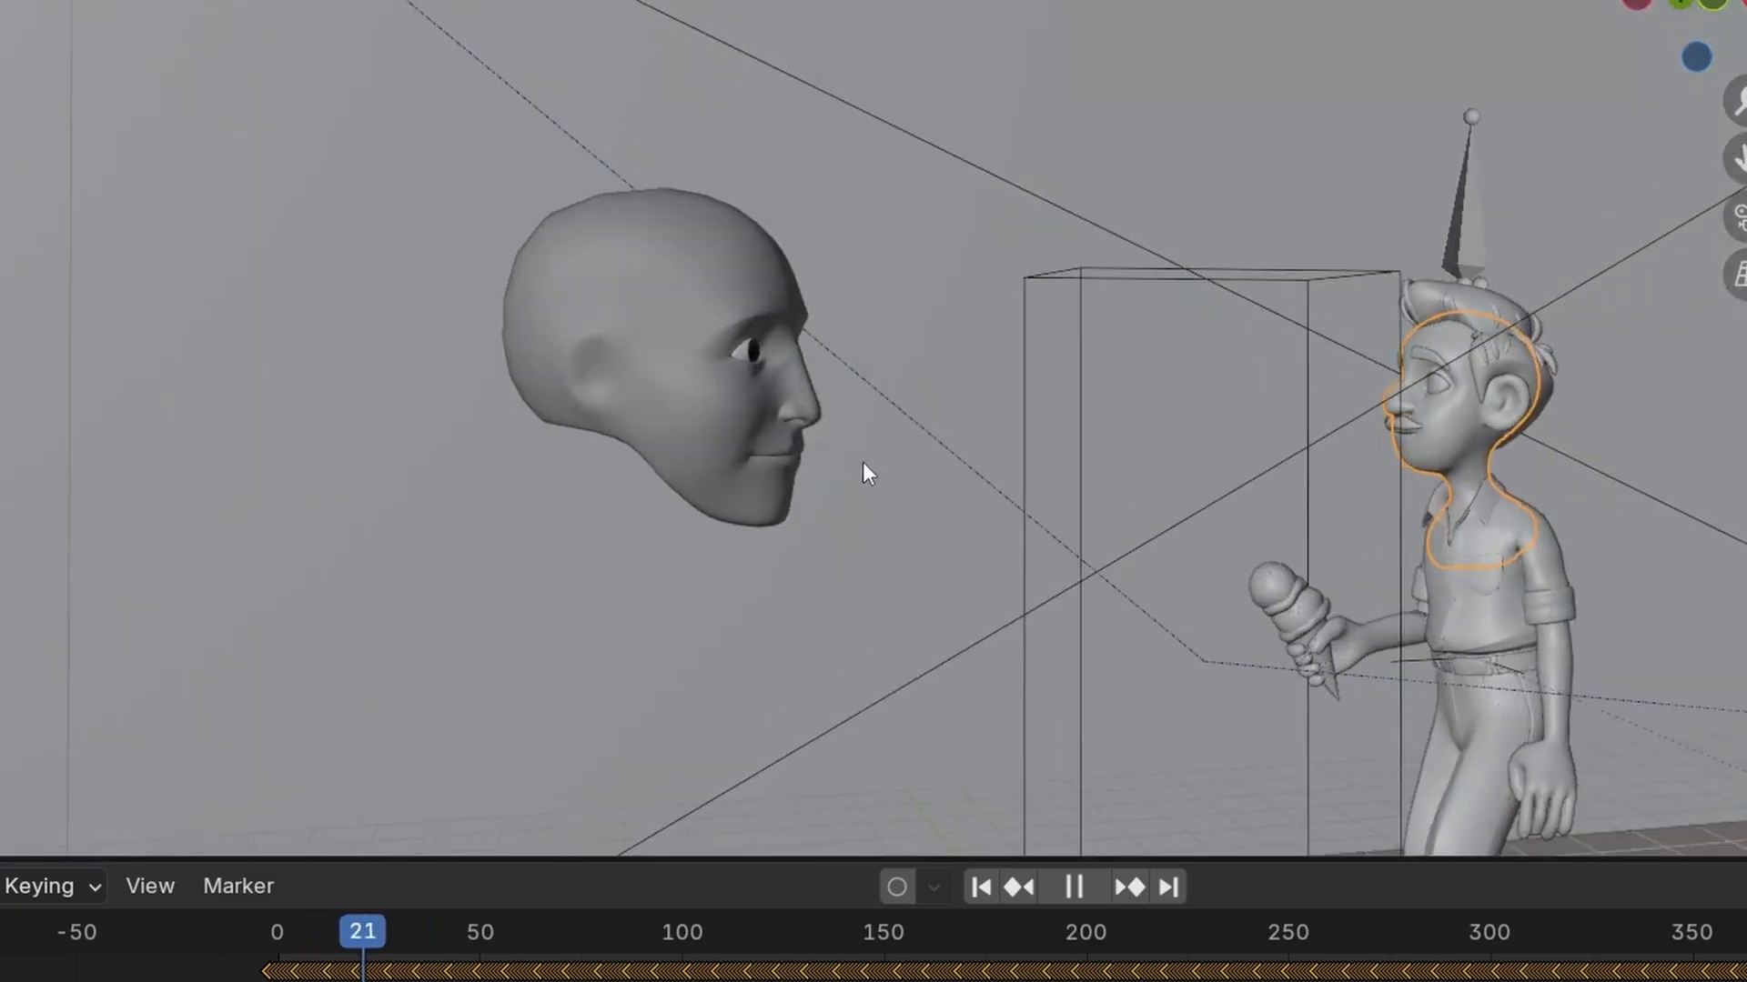
click(1074, 886)
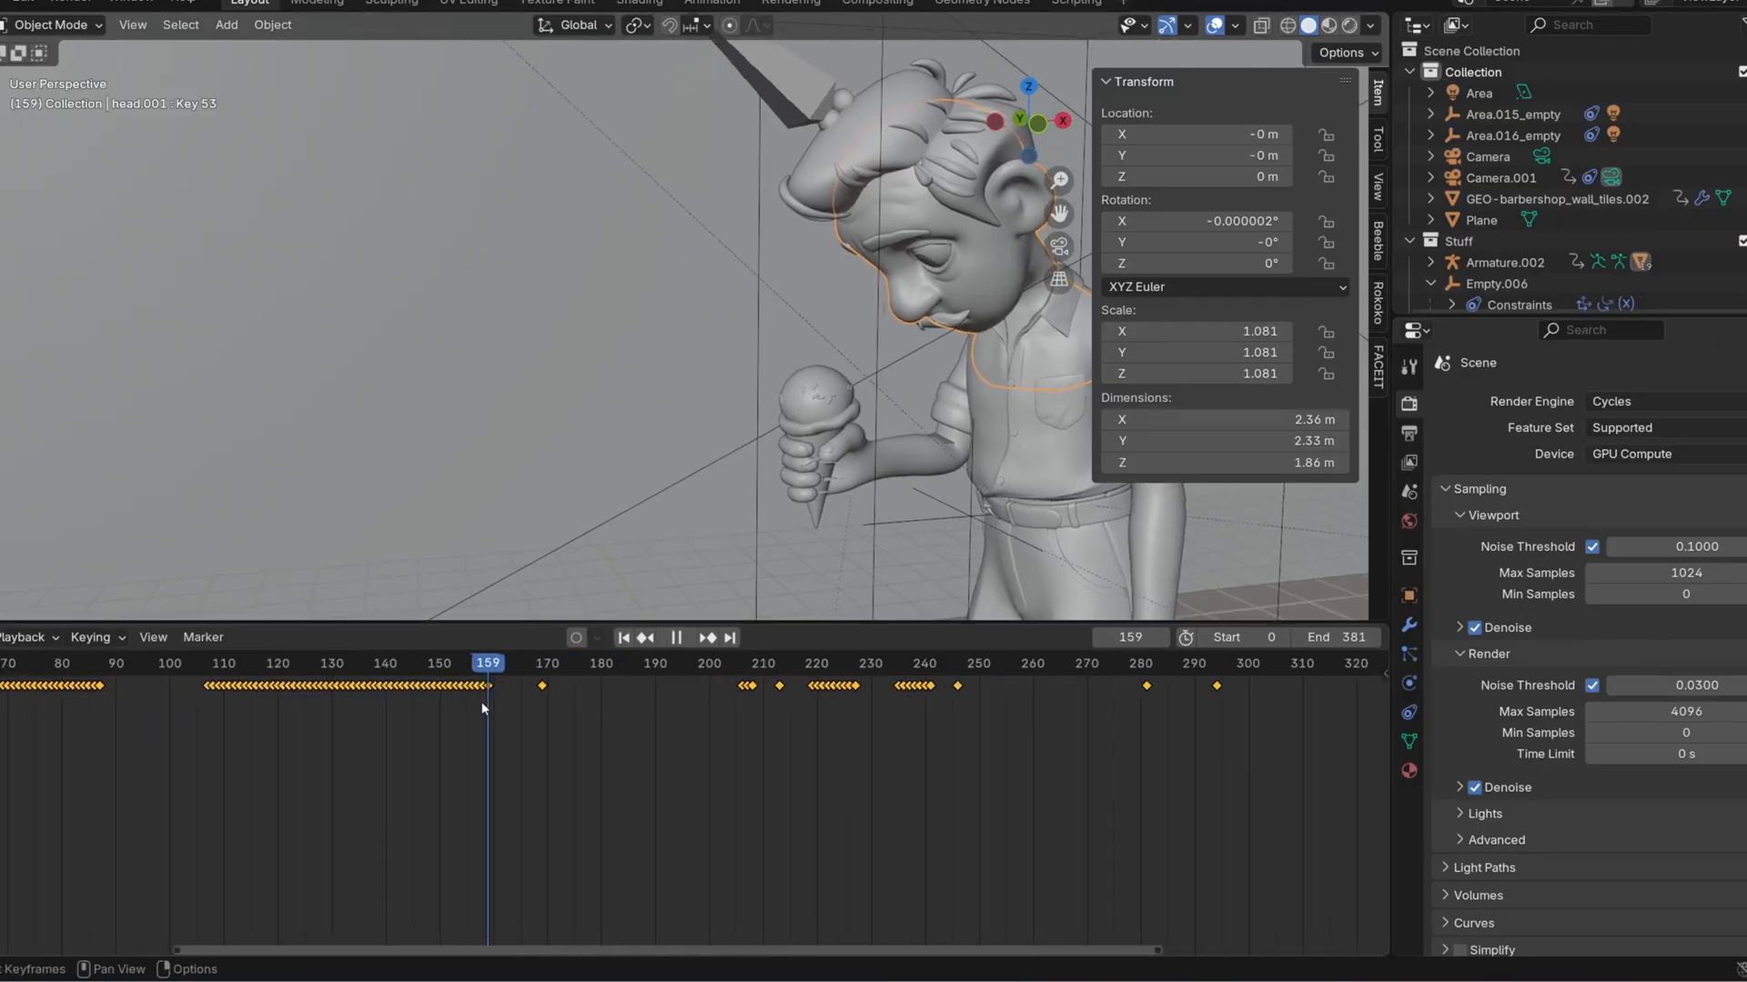
- Scrub head.001's timeline to frames near 160, a later frame, and 207
click(500, 662)
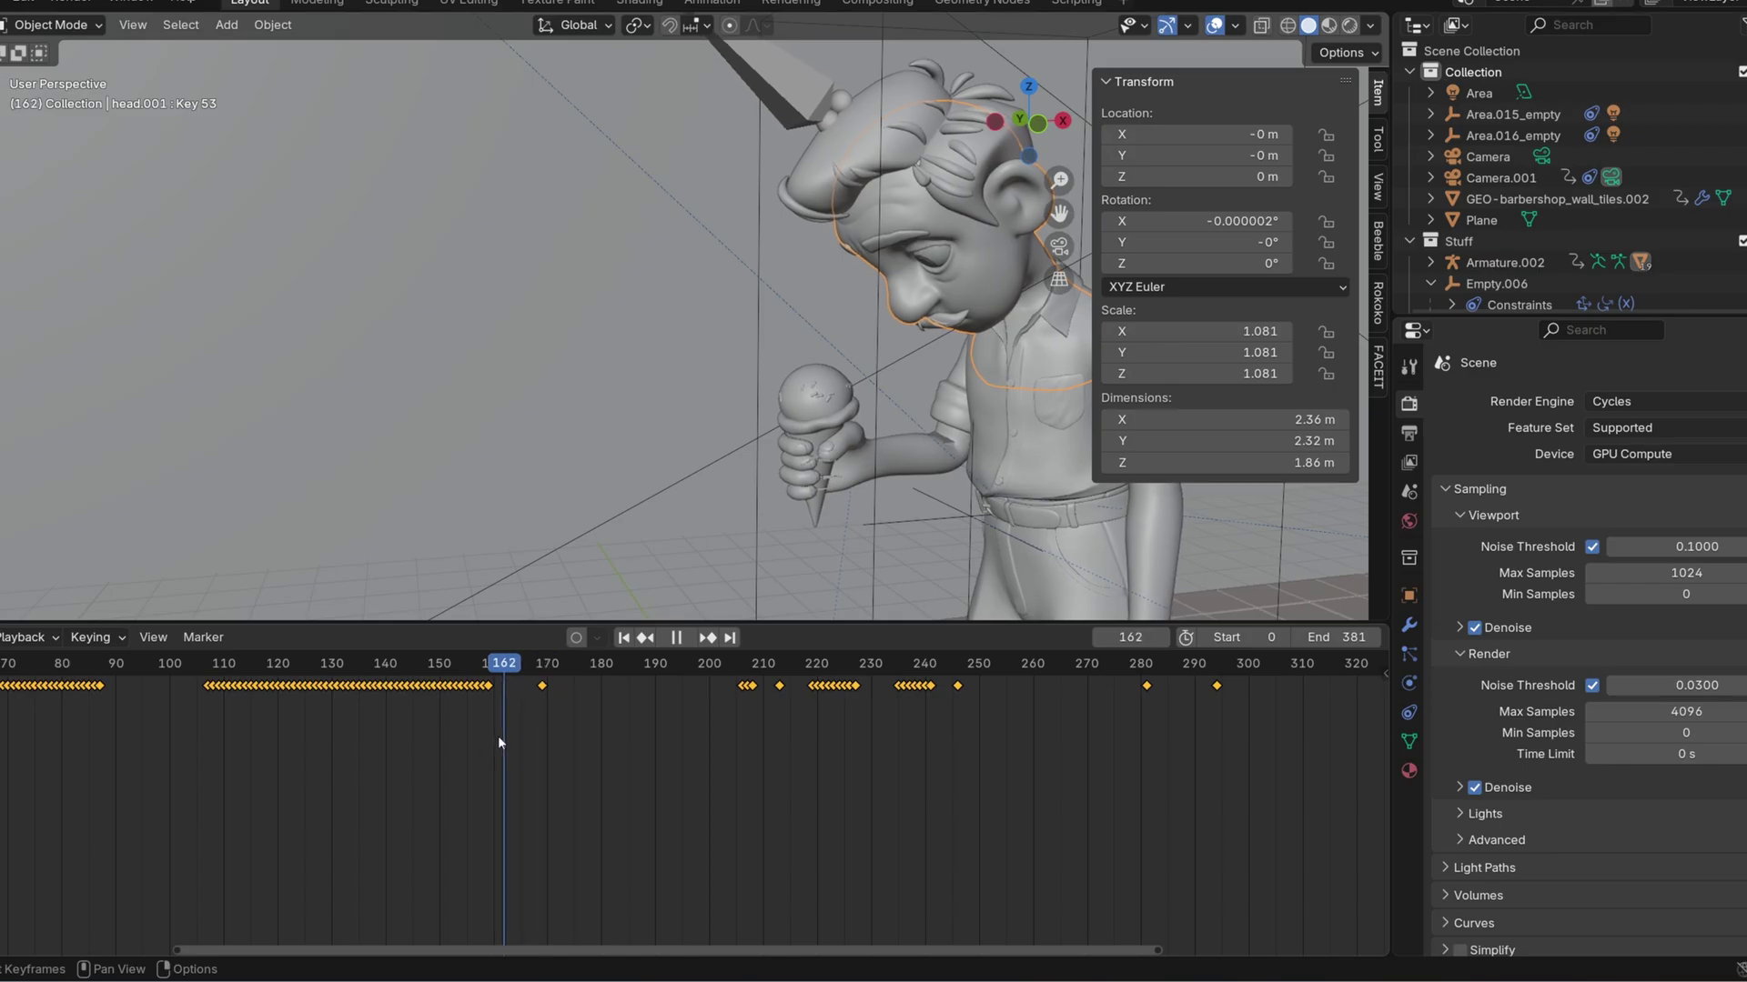
click(671, 662)
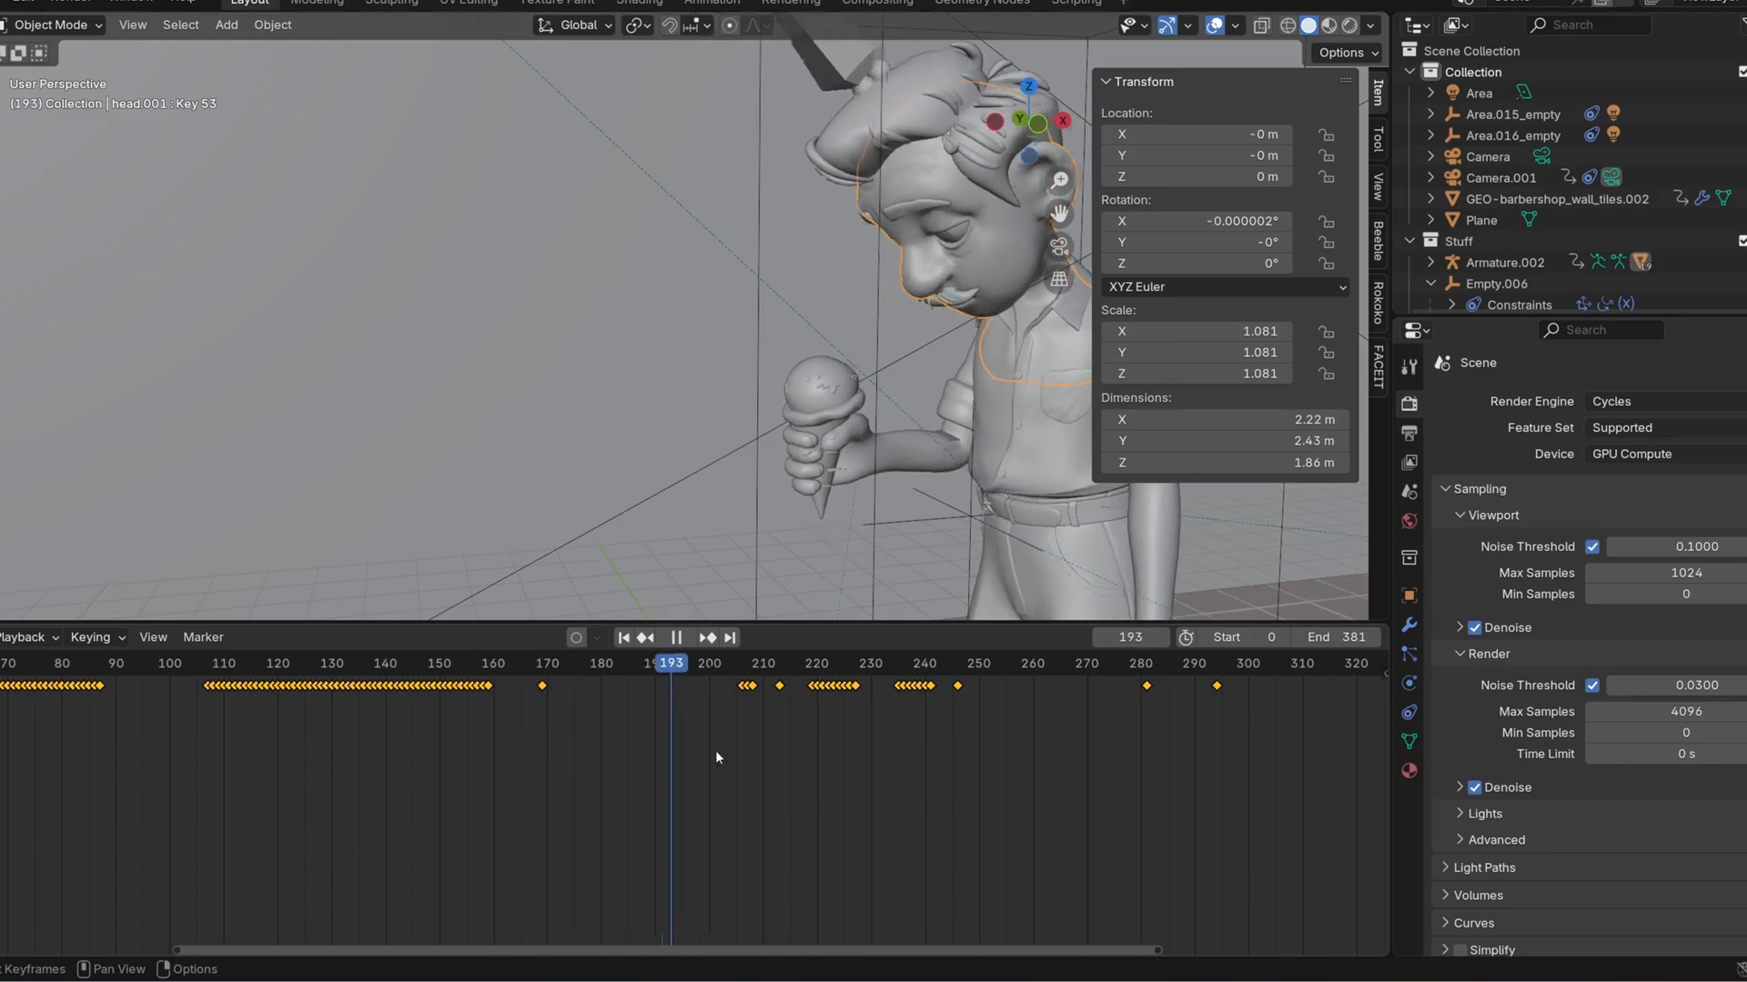
click(746, 662)
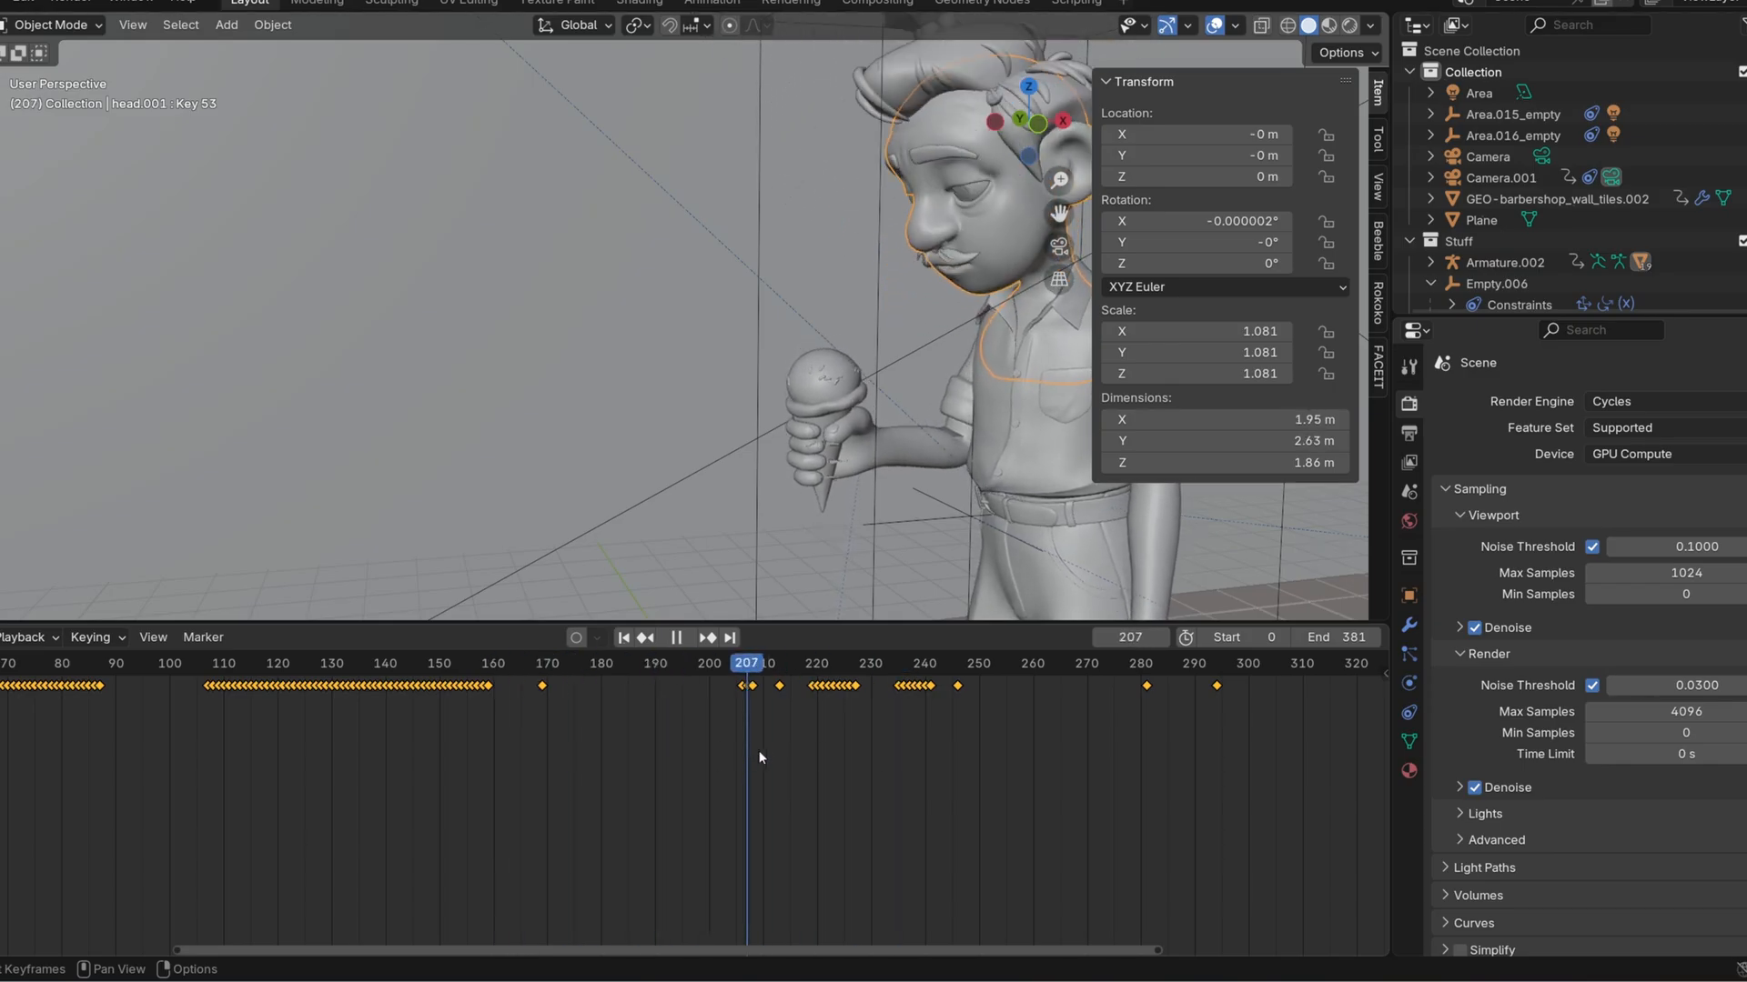